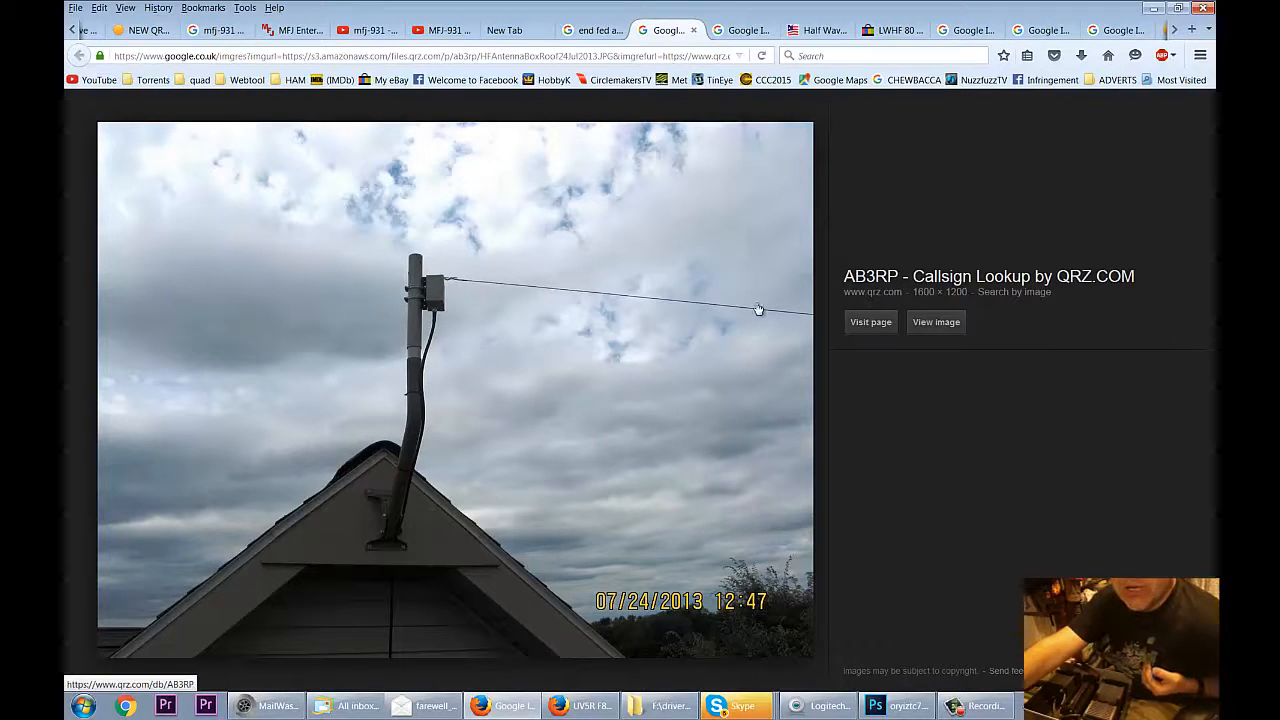
pyautogui.moveTo(456, 288)
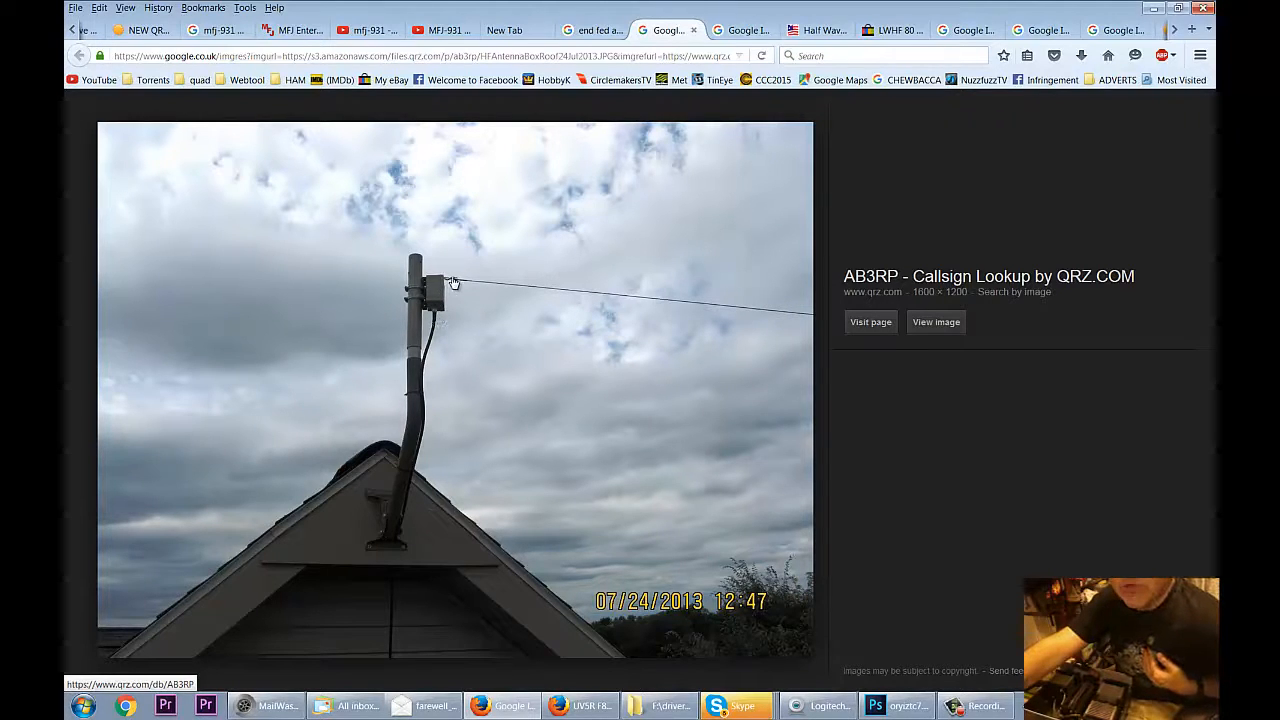
pyautogui.moveTo(790, 308)
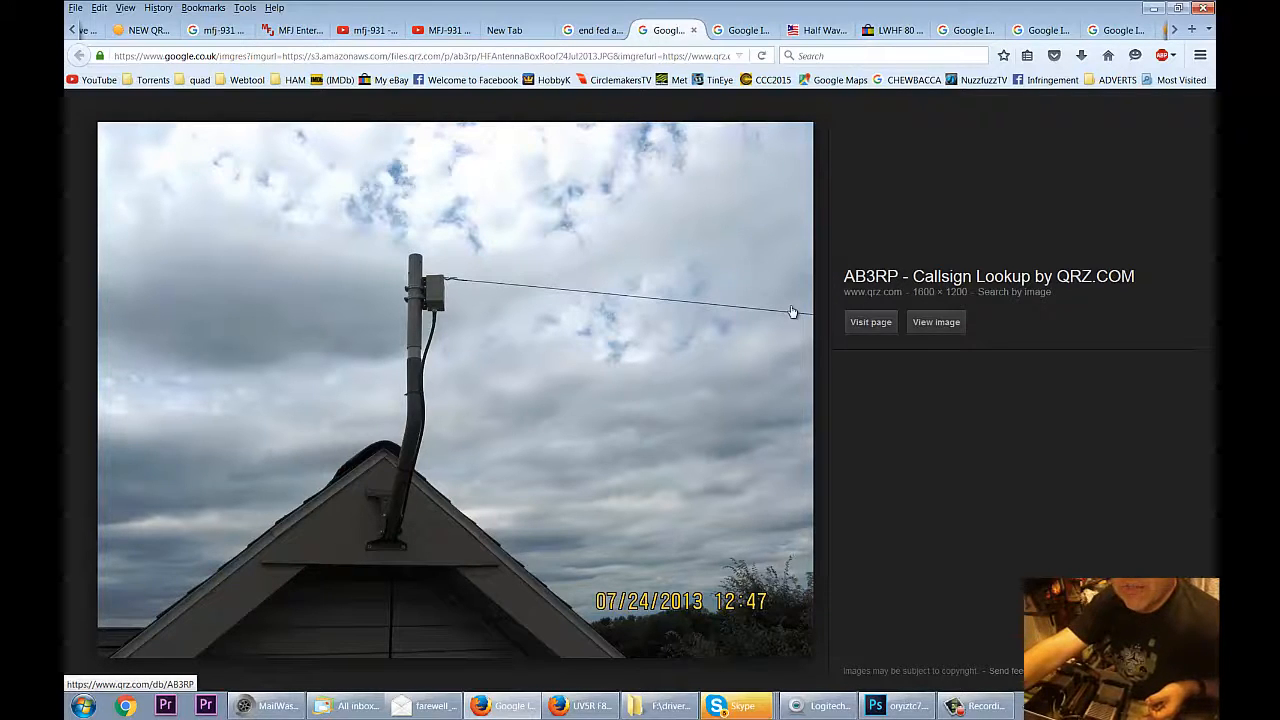
pyautogui.moveTo(680, 300)
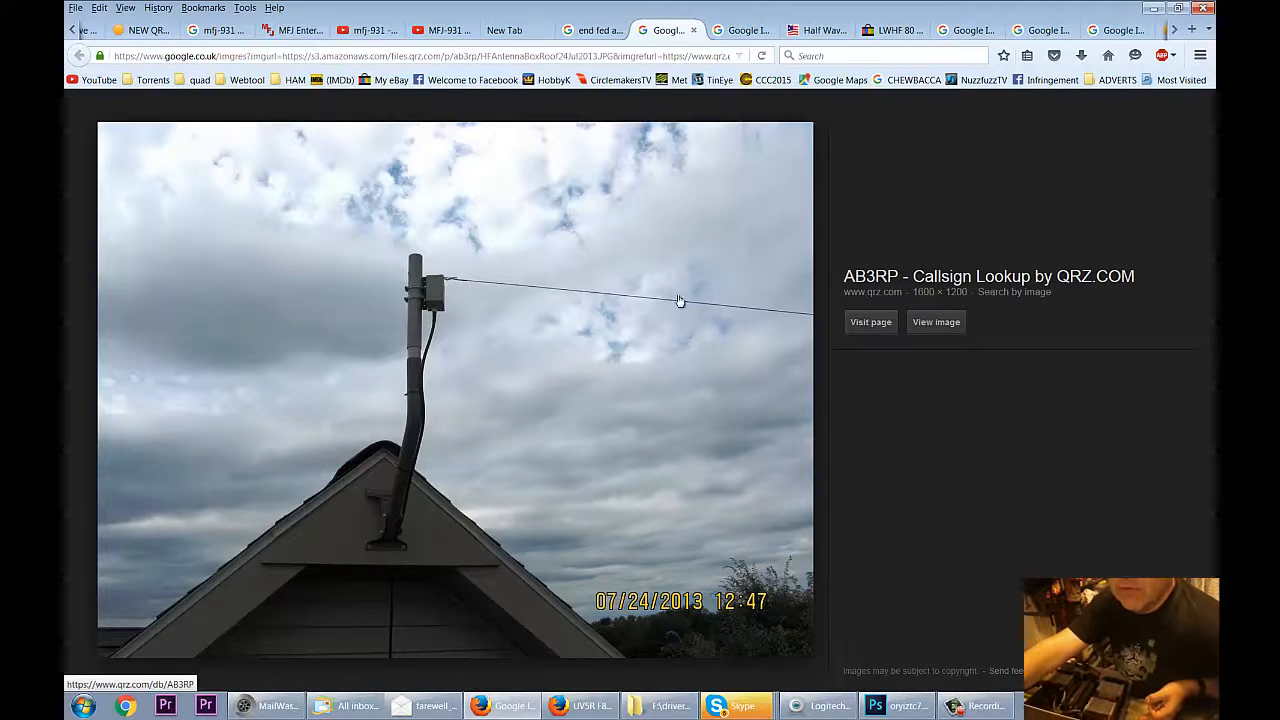
pyautogui.moveTo(656, 304)
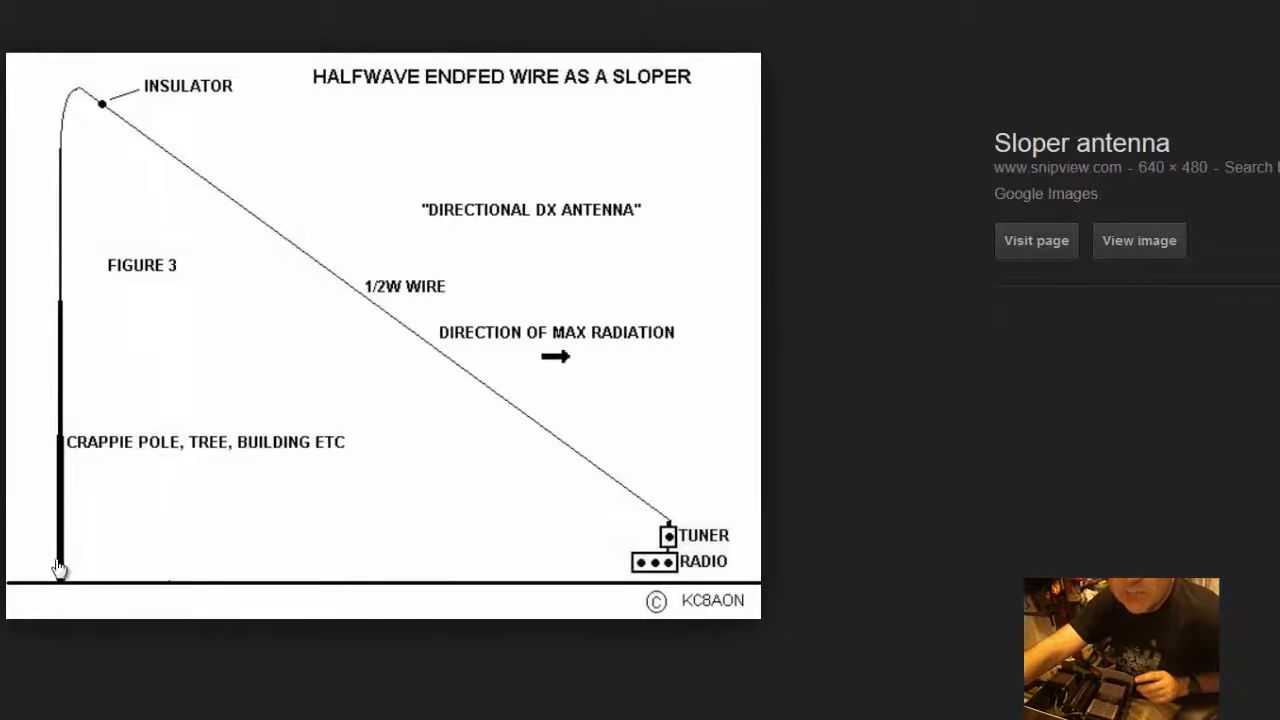
pyautogui.moveTo(64, 520)
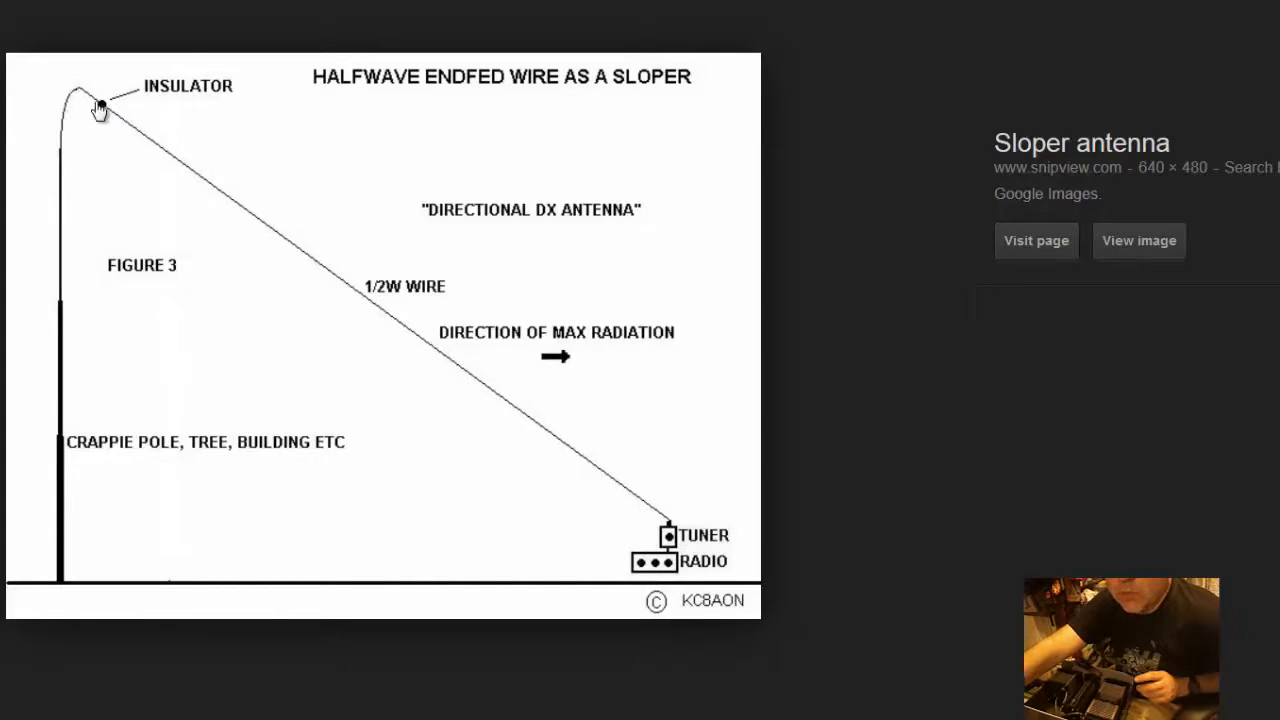
pyautogui.moveTo(640, 496)
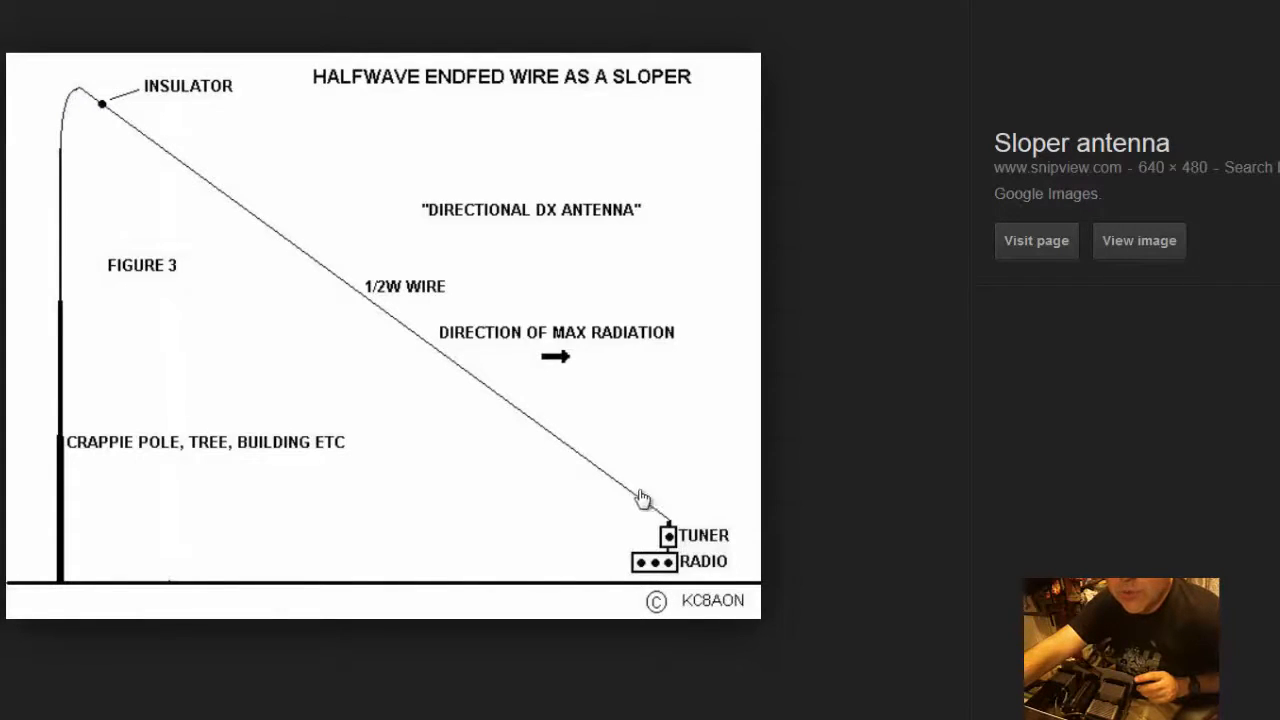
pyautogui.moveTo(668, 532)
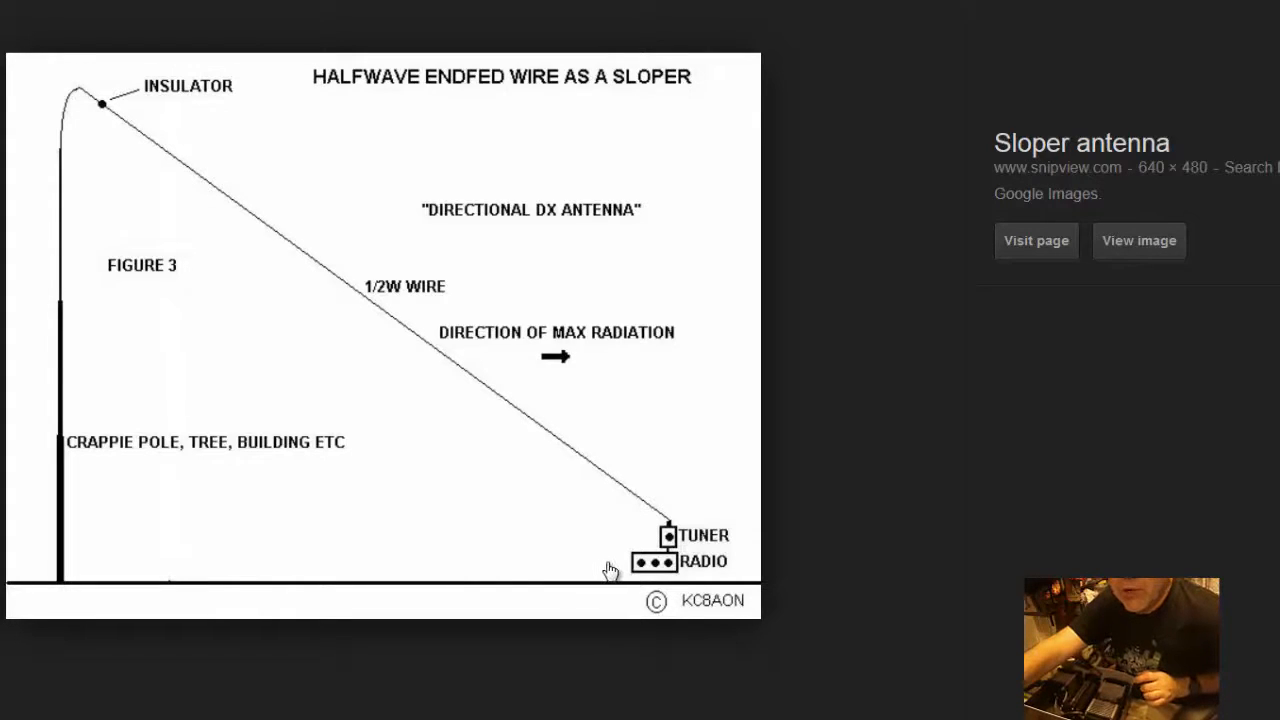
pyautogui.moveTo(624, 570)
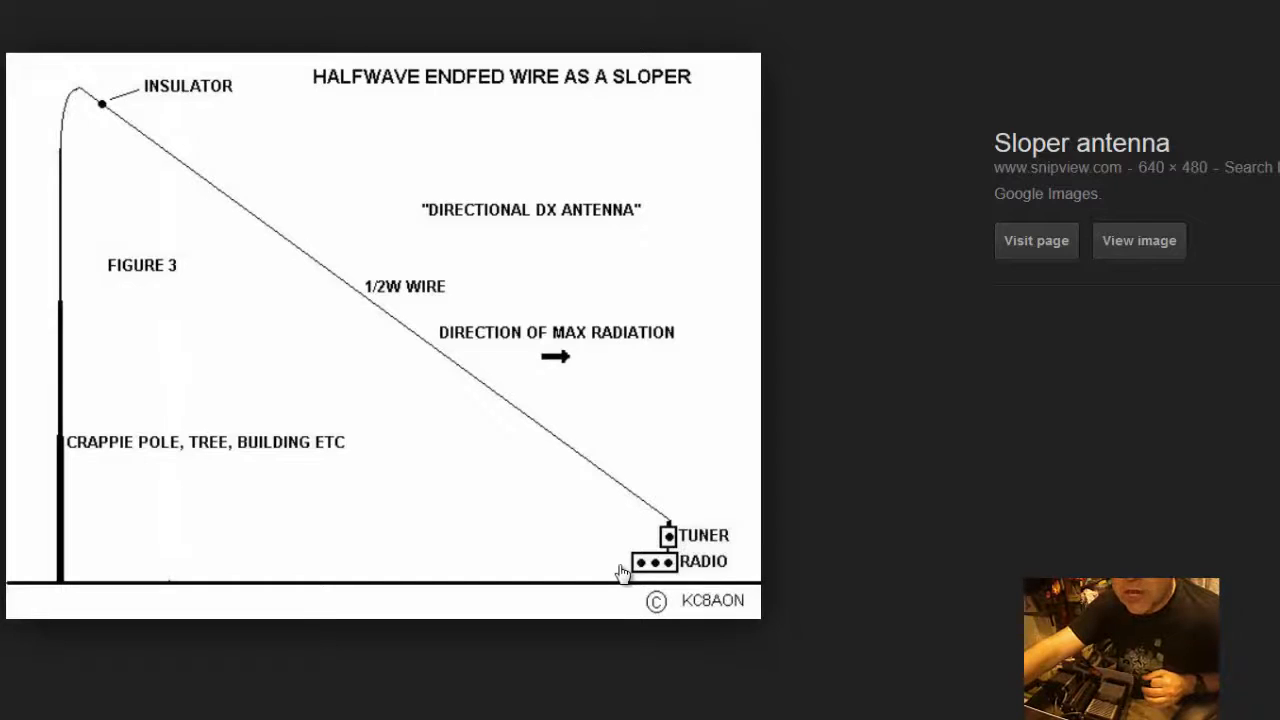
pyautogui.moveTo(598, 578)
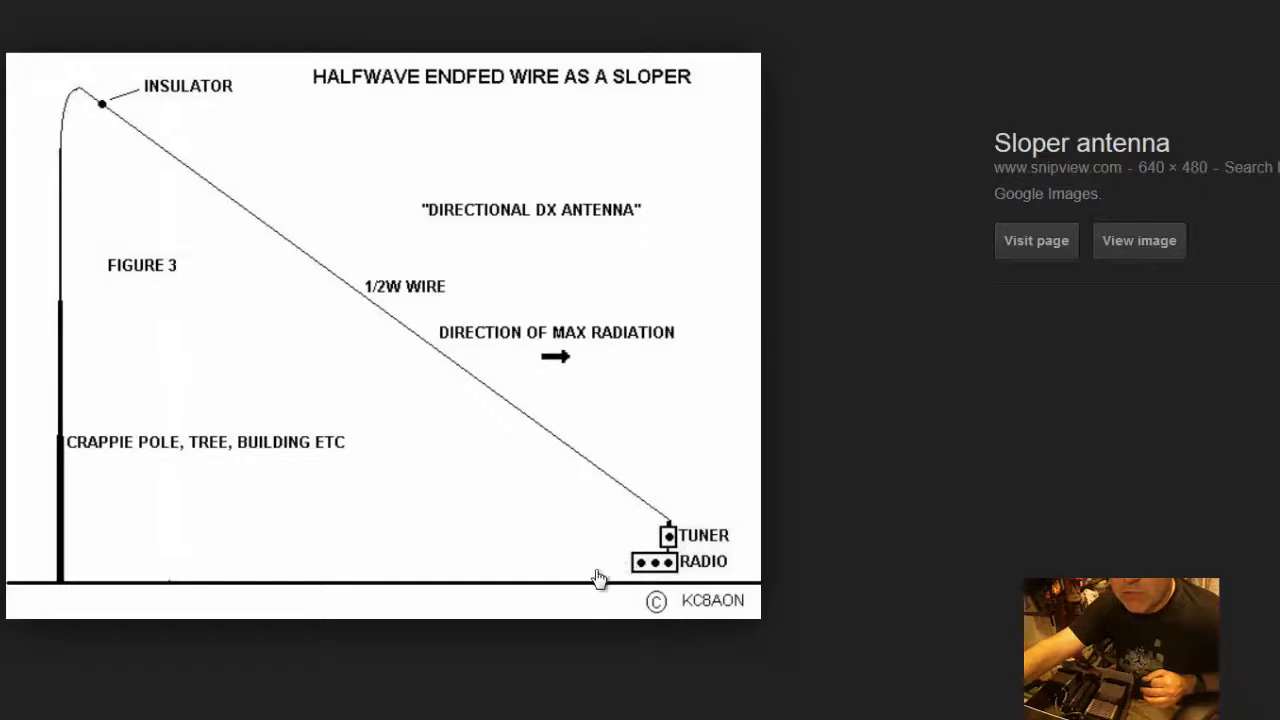
pyautogui.moveTo(552, 446)
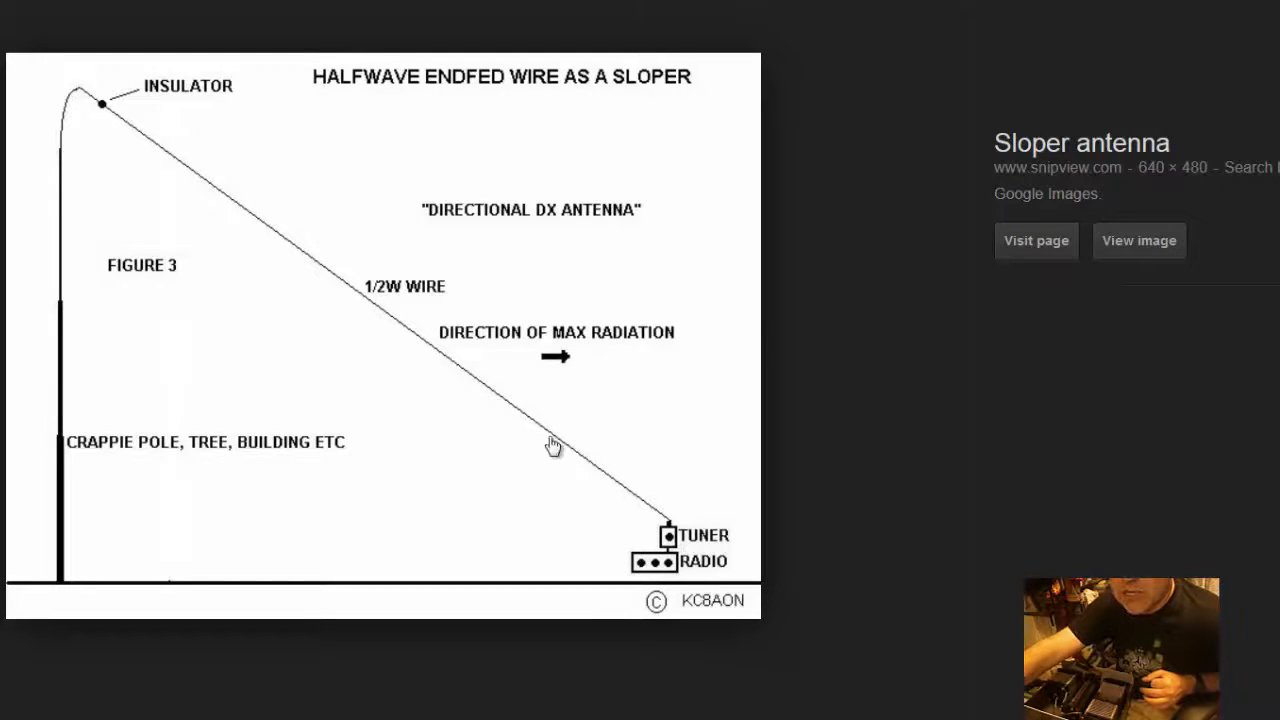
pyautogui.moveTo(428, 332)
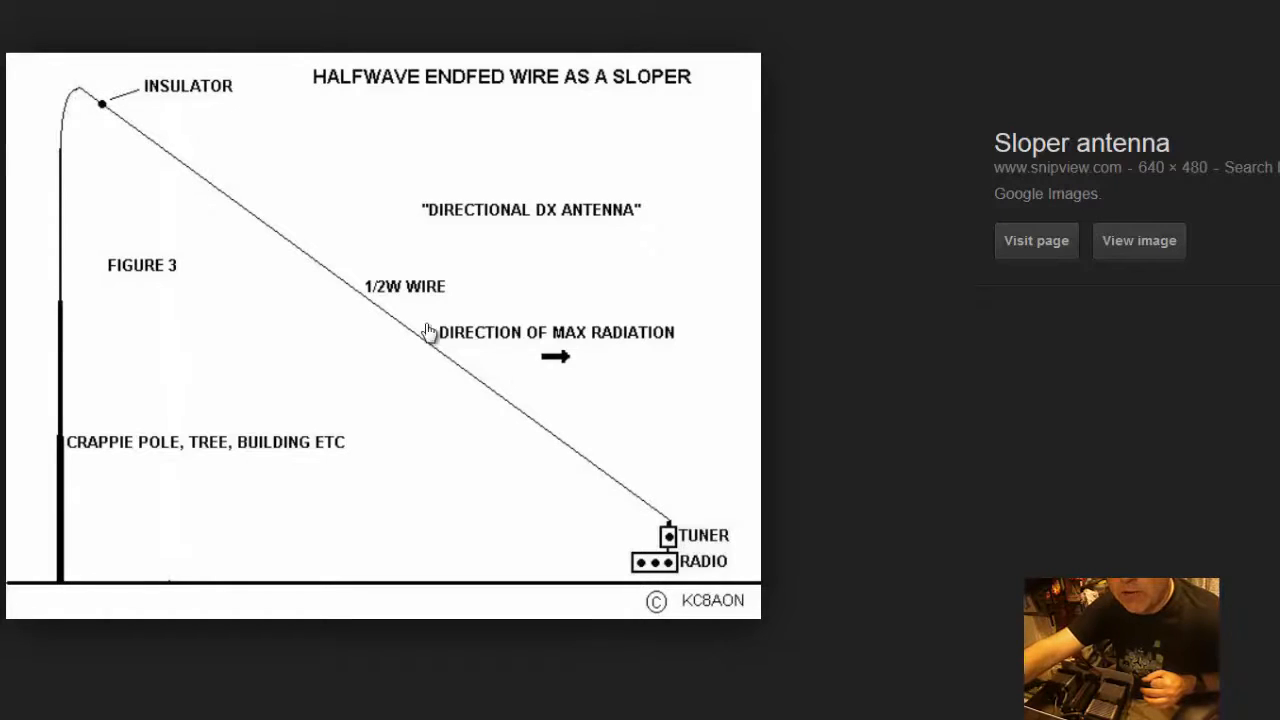
pyautogui.moveTo(790, 446)
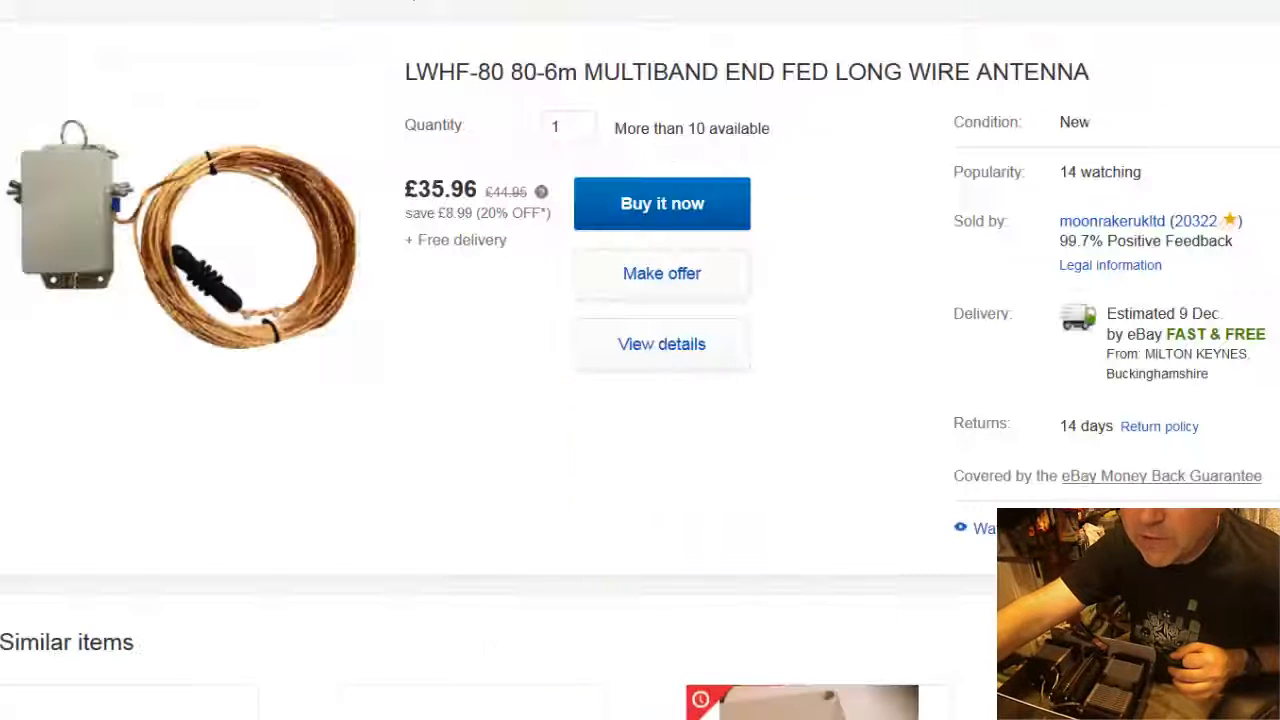
pyautogui.moveTo(96, 232)
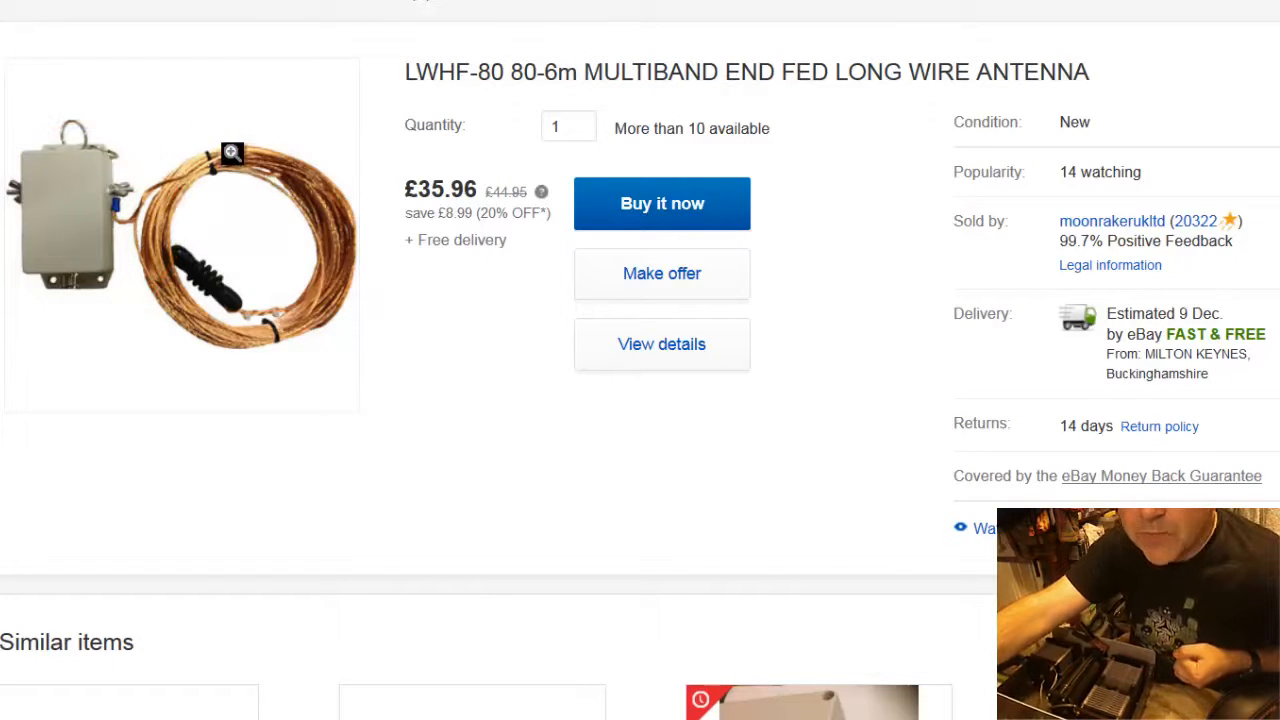
pyautogui.moveTo(240, 170)
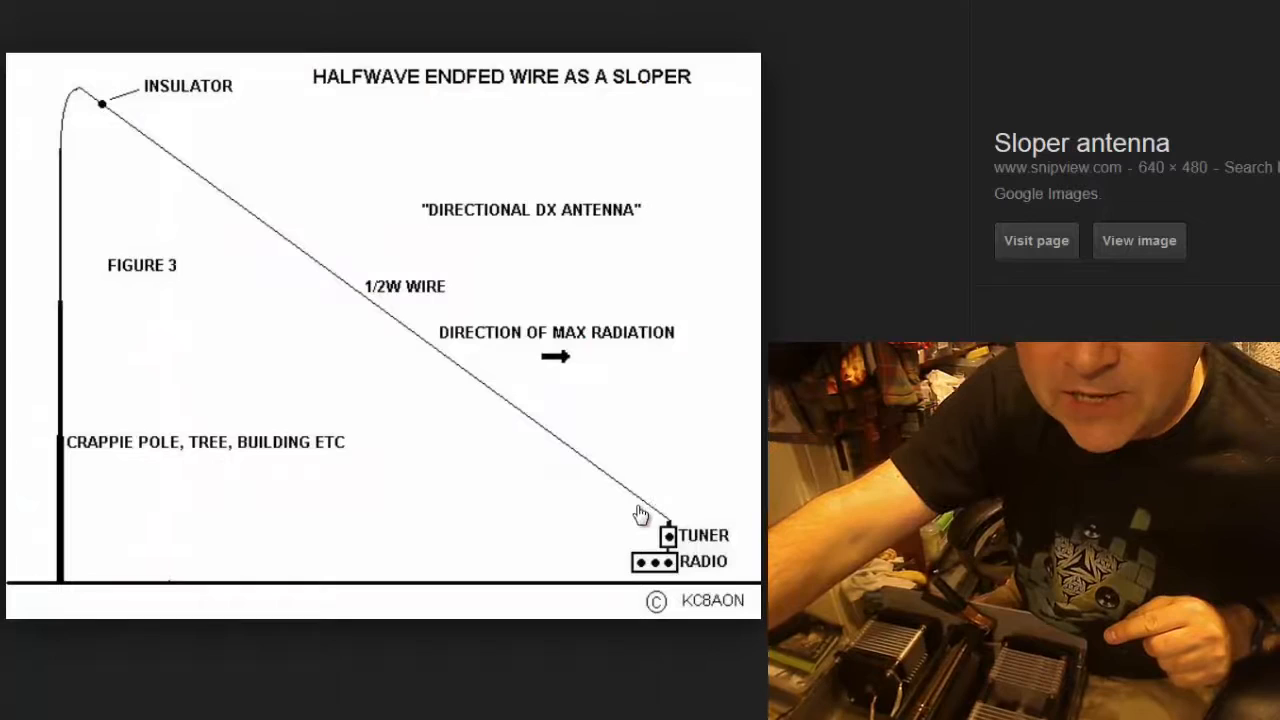
pyautogui.moveTo(612, 564)
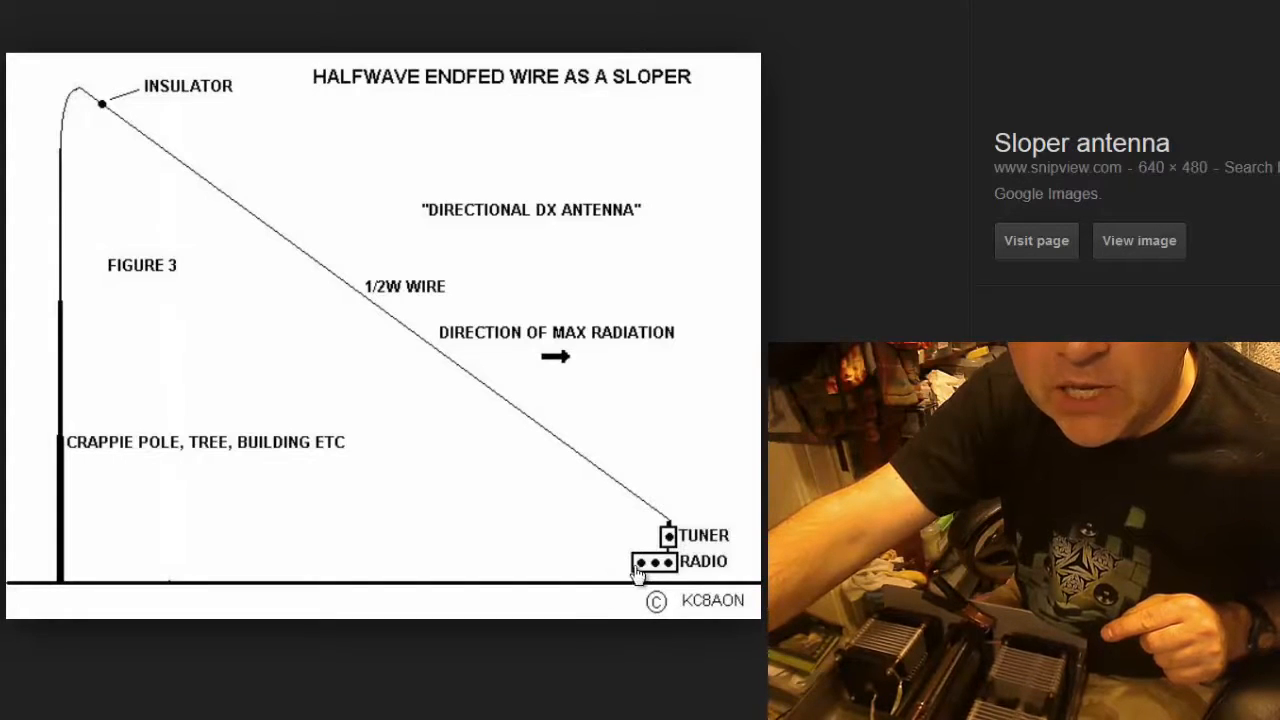
pyautogui.moveTo(610, 588)
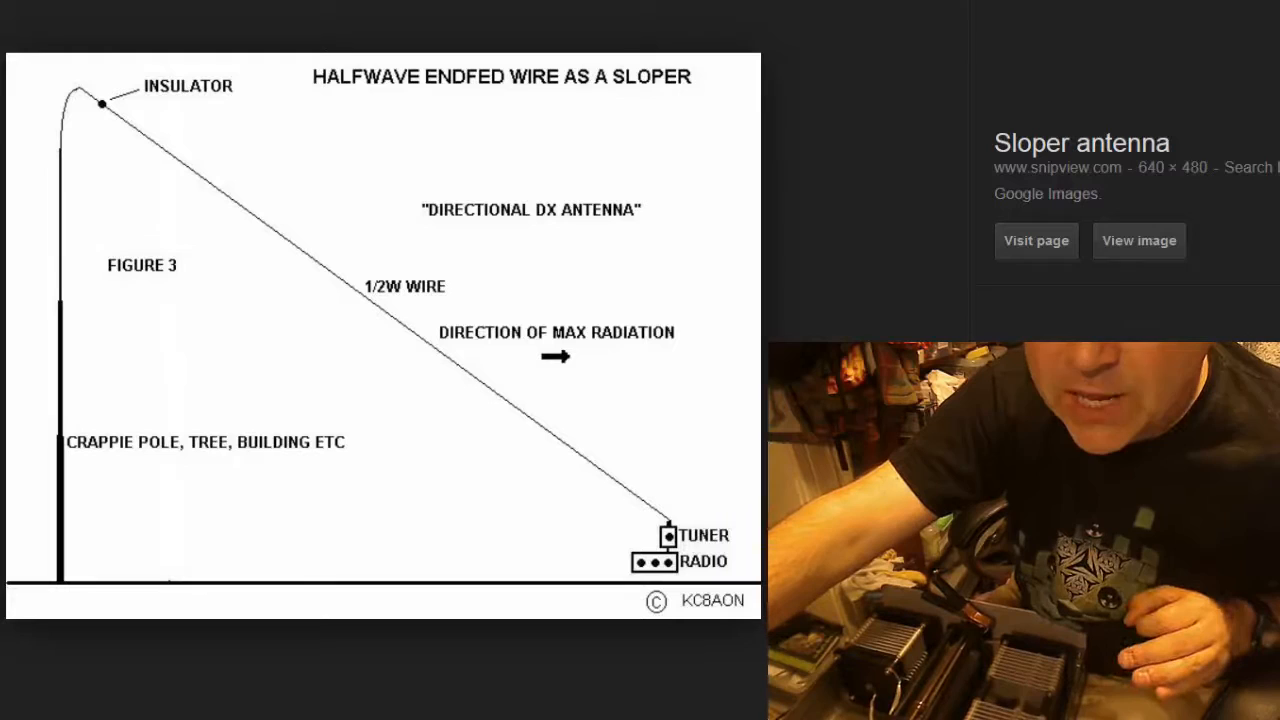
pyautogui.moveTo(690, 462)
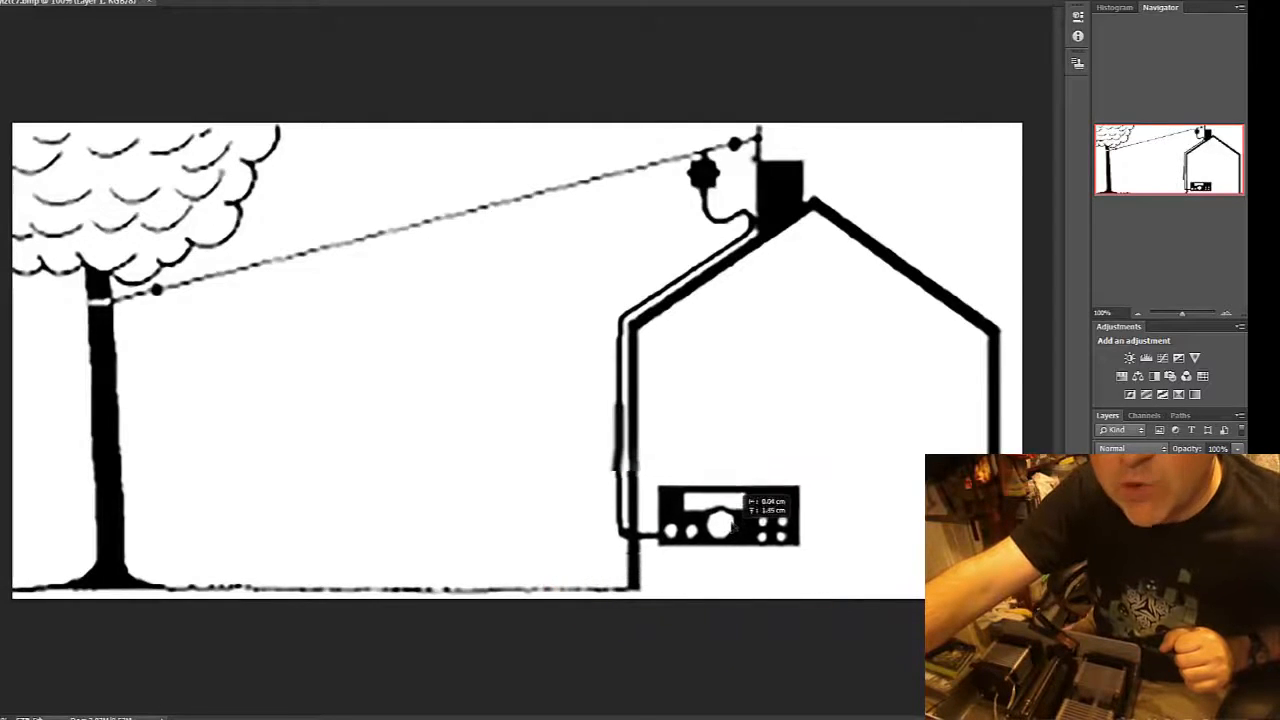
# Step: Move the radio up the house wall and brush the earth wire down and along the ground
pyautogui.moveTo(724, 516); pyautogui.dragTo(724, 370)
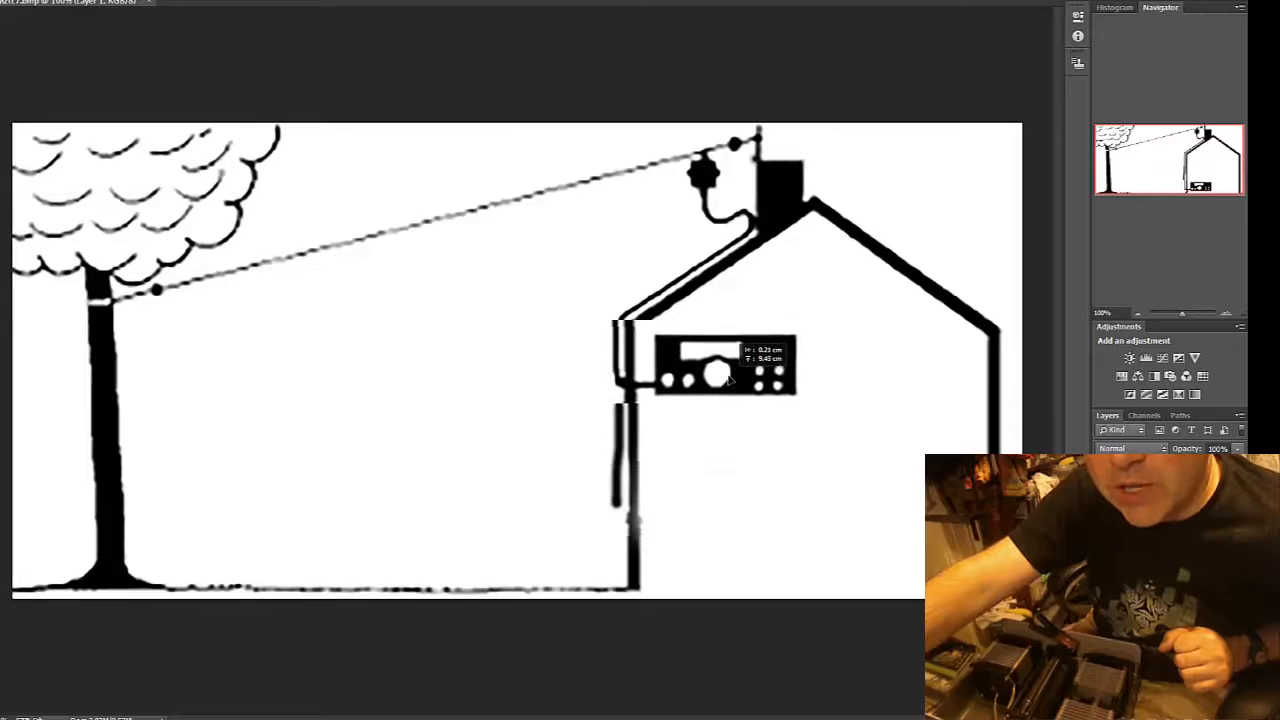
pyautogui.moveTo(720, 370); pyautogui.dragTo(784, 284)
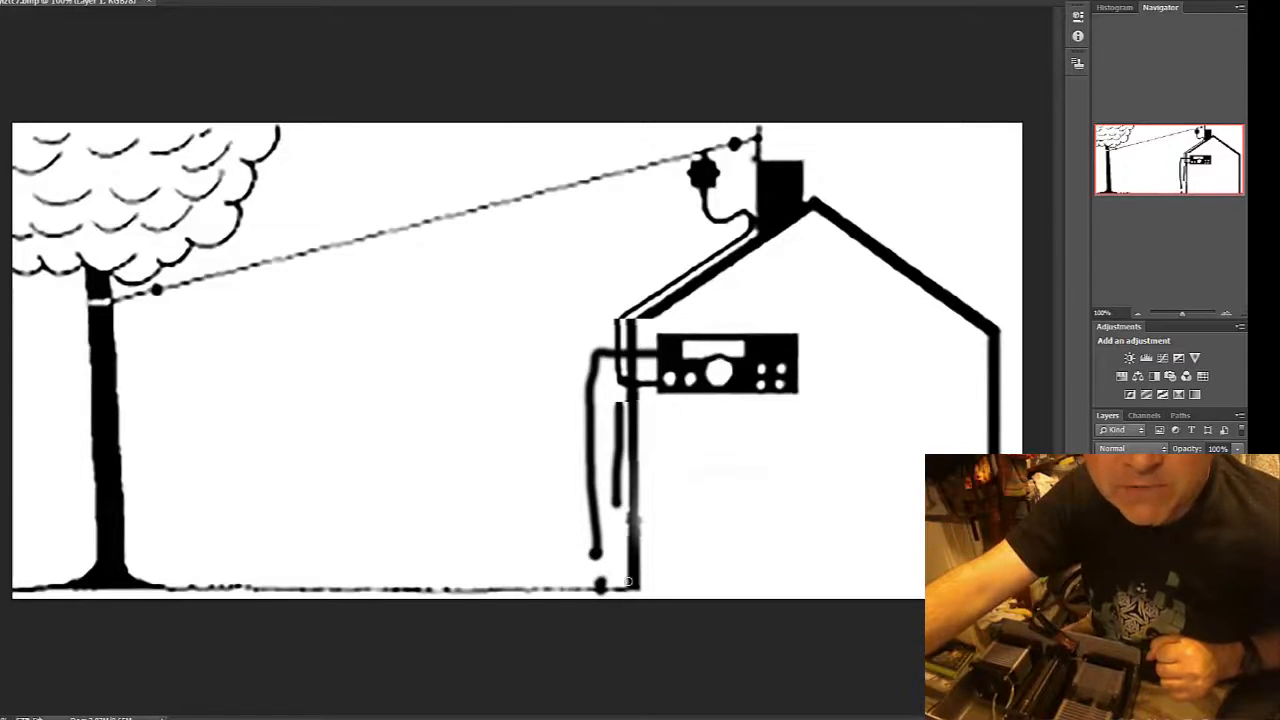
pyautogui.moveTo(460, 584); pyautogui.dragTo(630, 584)
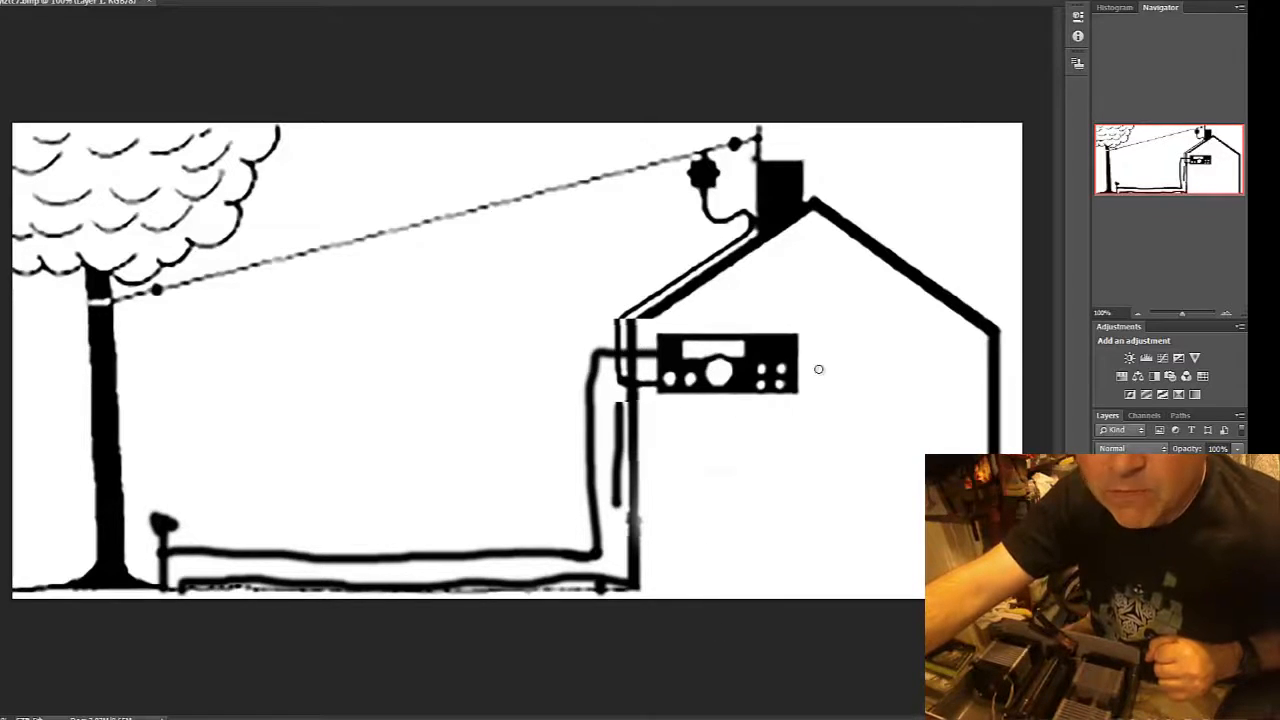
# Step: Write '14' beside the radio, brush an upward arrow at it, and mark the ground wire '20m'
pyautogui.write('14')
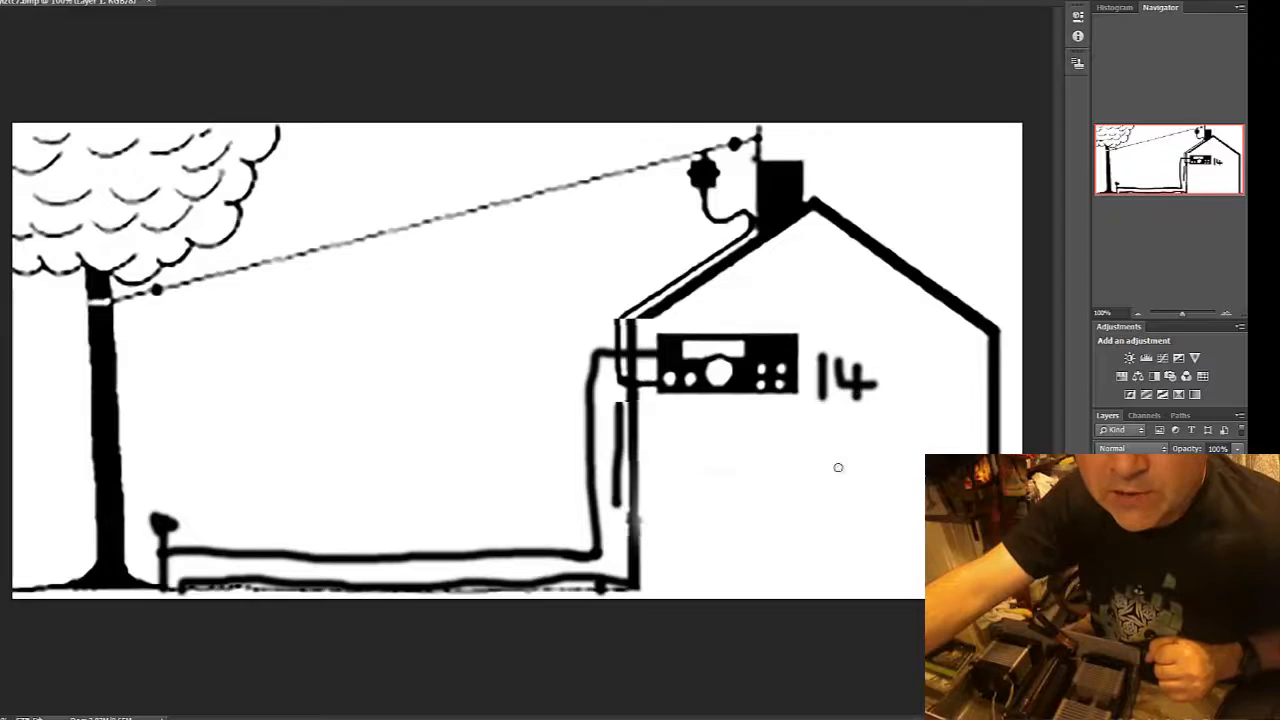
pyautogui.moveTo(764, 412); pyautogui.dragTo(770, 568)
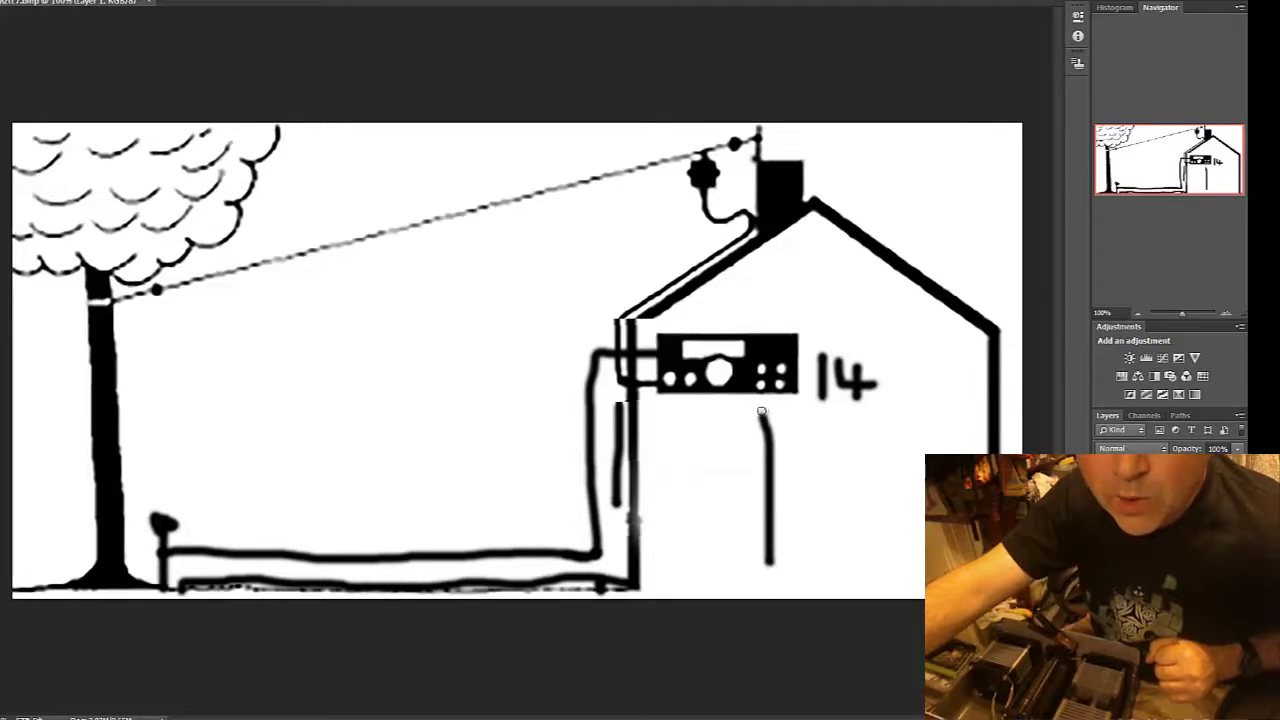
pyautogui.moveTo(770, 560); pyautogui.dragTo(770, 420)
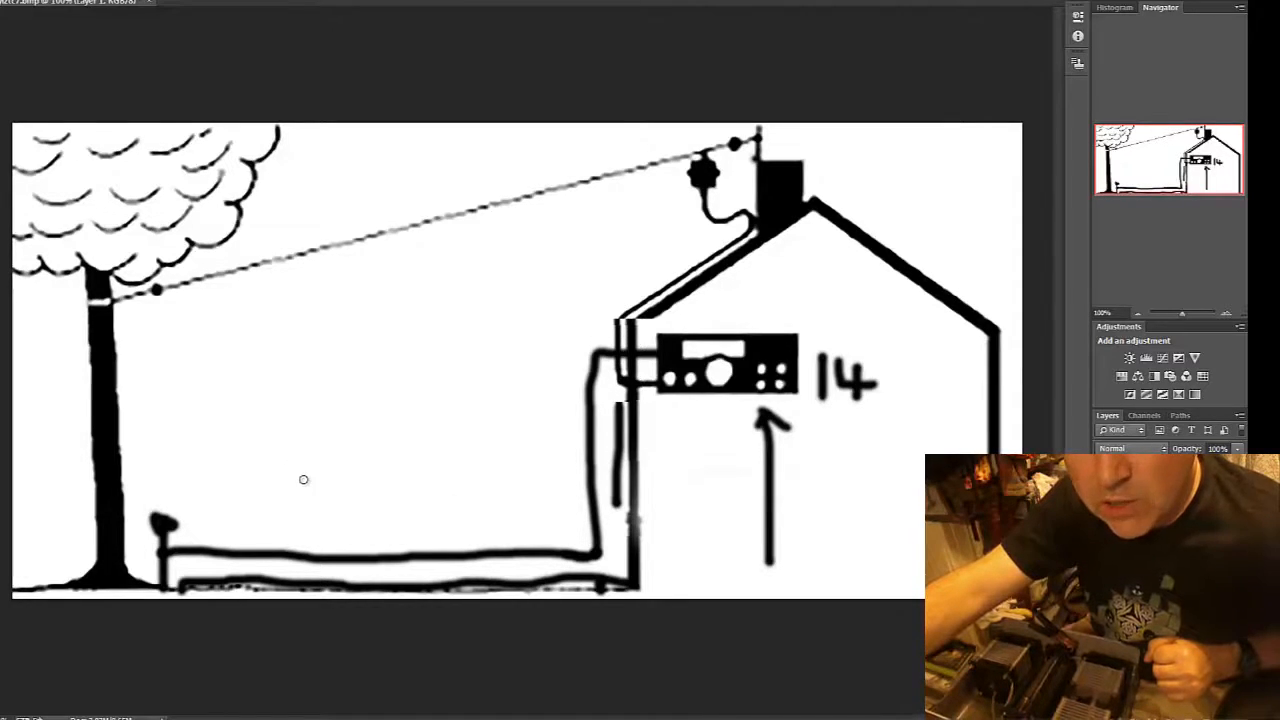
pyautogui.click(272, 490)
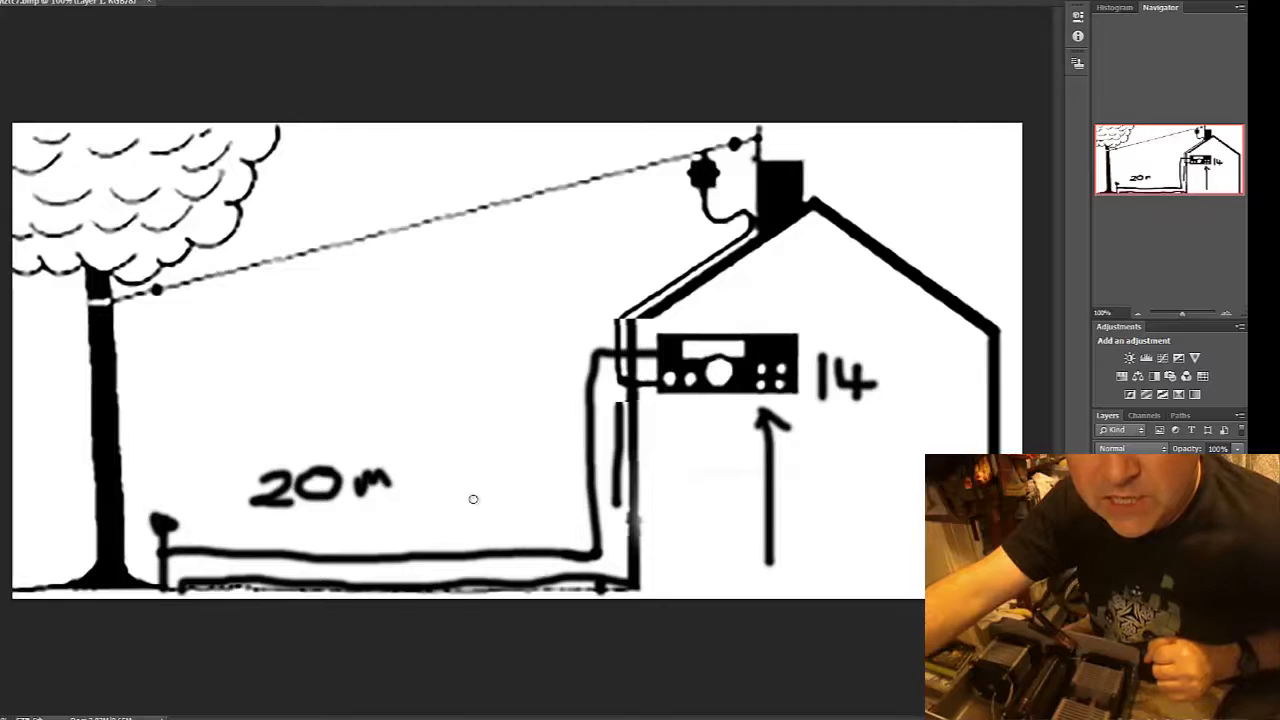
pyautogui.moveTo(378, 492)
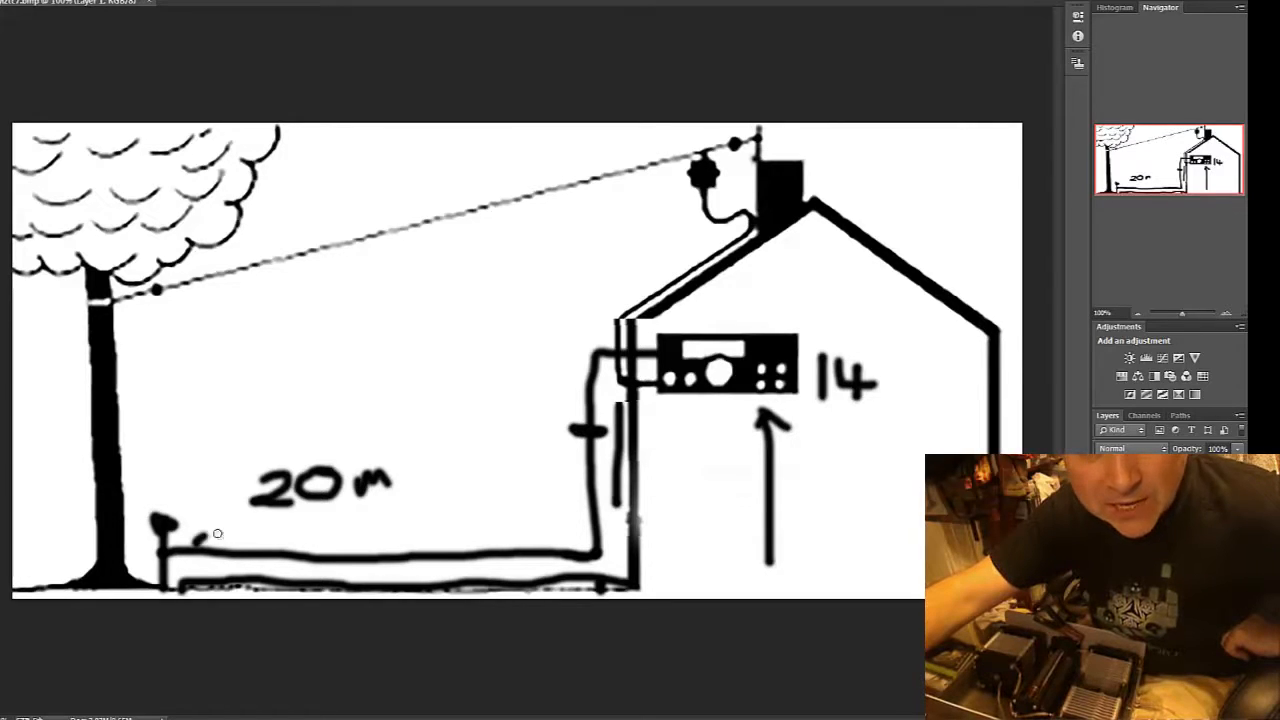
# Step: Brush wavy marks over the earth wire, clear them, and mark 'TU' with a cross on the wall wire
pyautogui.moveTo(190, 540); pyautogui.dragTo(420, 536)
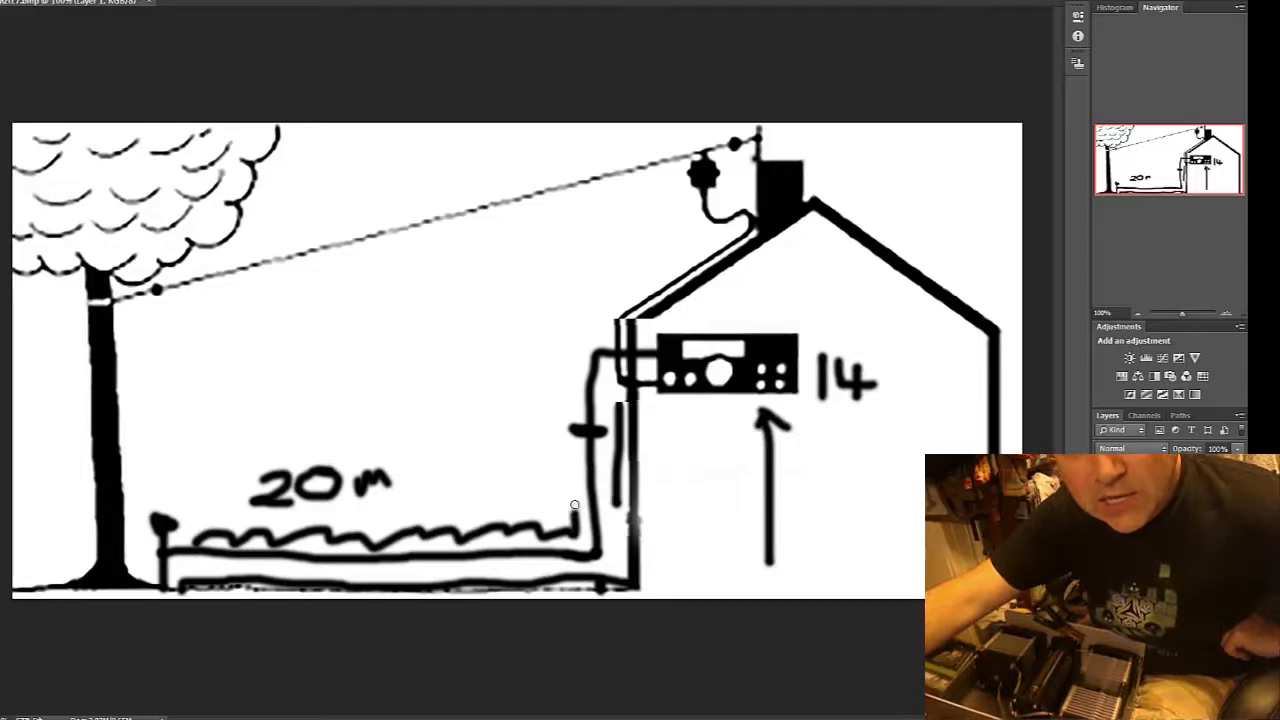
pyautogui.moveTo(560, 356); pyautogui.dragTo(568, 510)
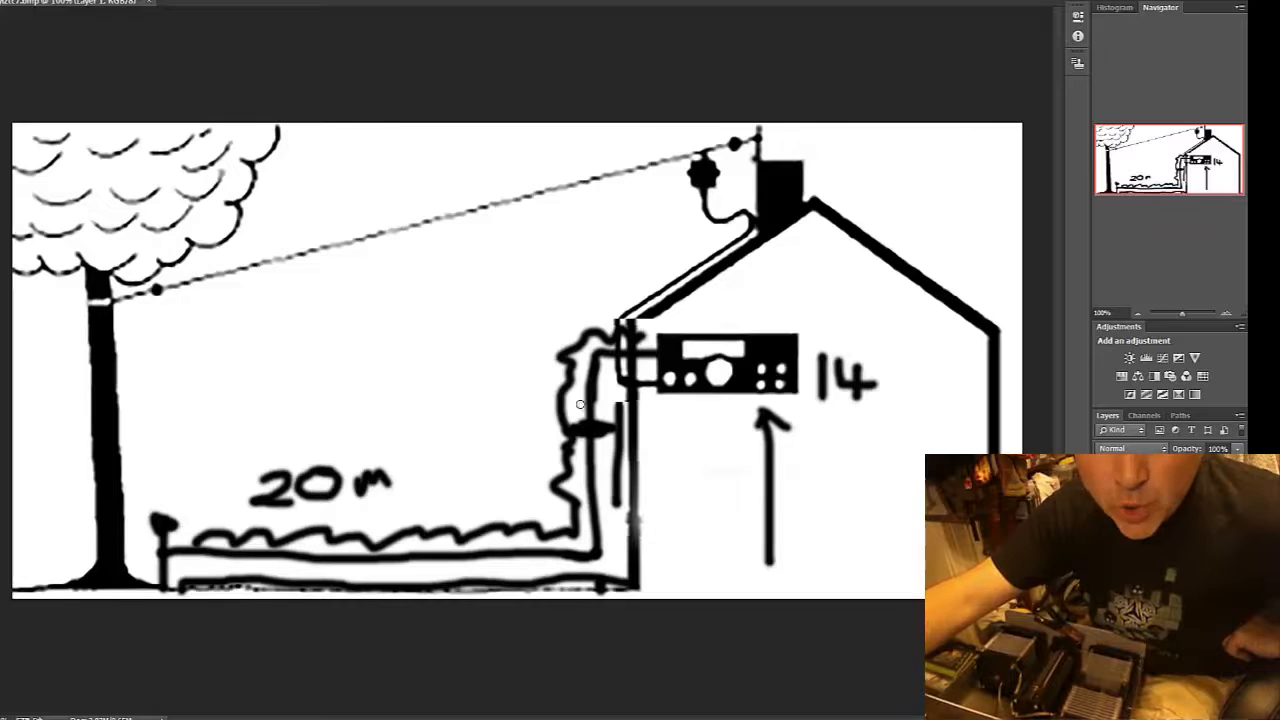
pyautogui.moveTo(504, 404); pyautogui.dragTo(700, 404)
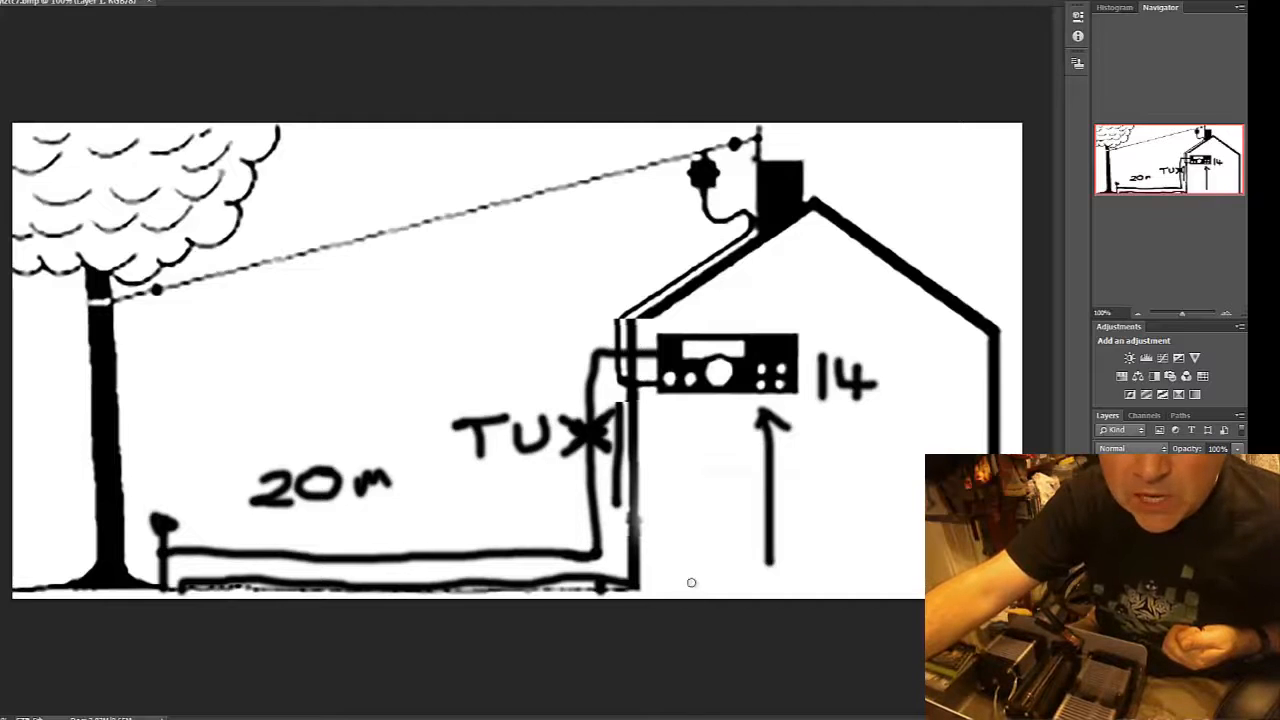
pyautogui.moveTo(238, 544)
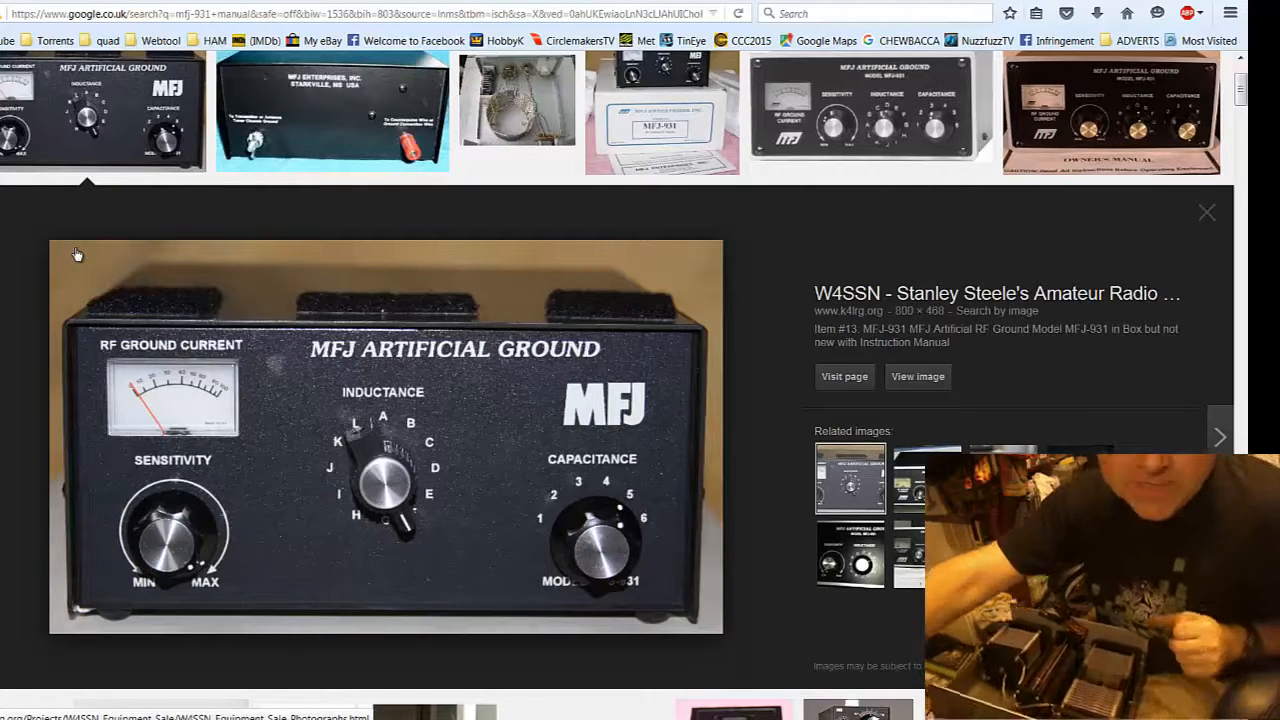
pyautogui.moveTo(90, 248)
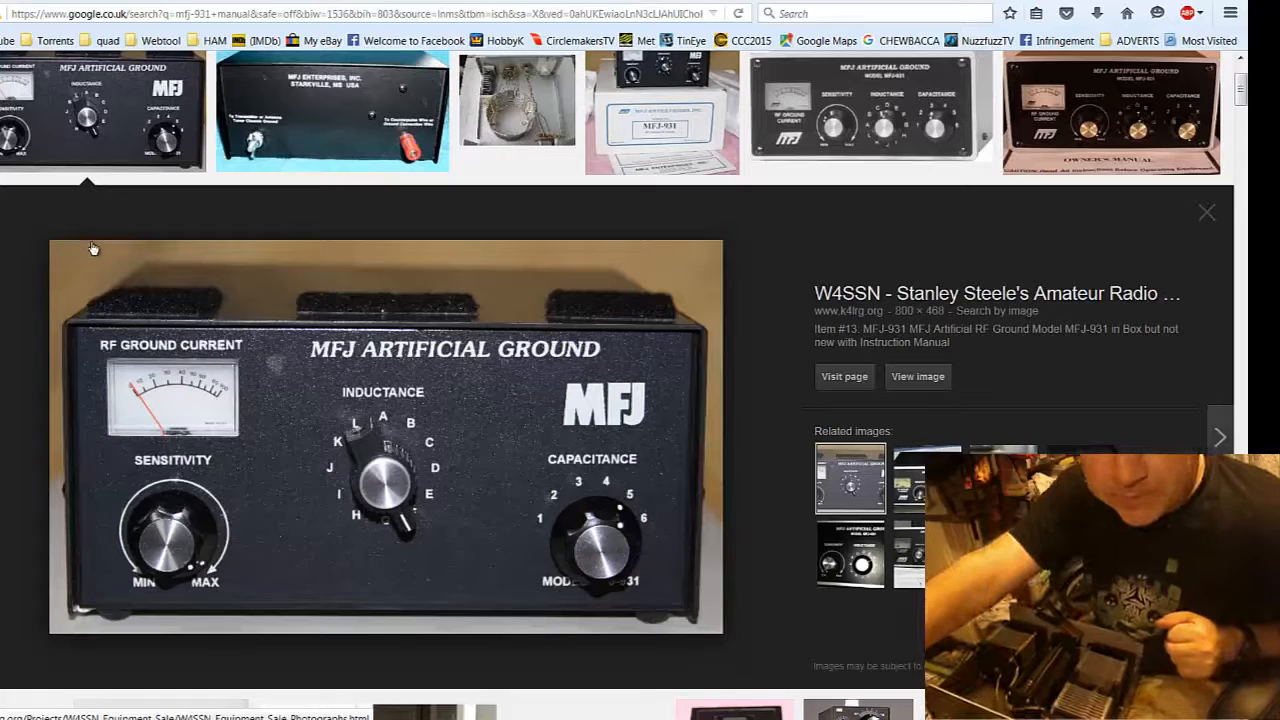